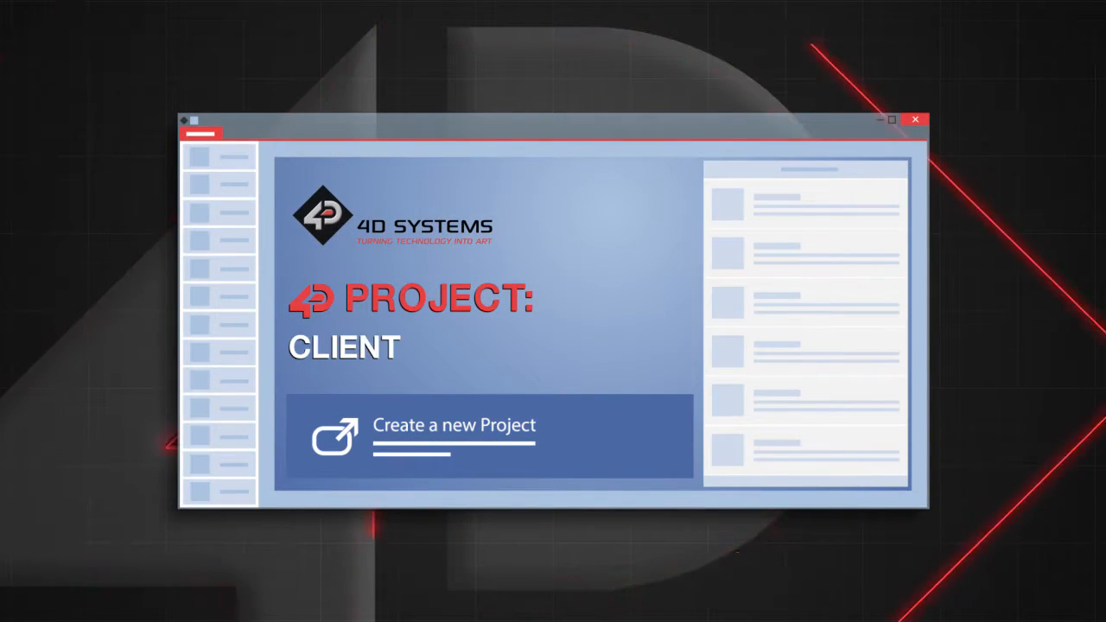
# - Show the client-project intro with the 'SERVER' title and the 4D Systems YouTube channel
pyautogui.write('SERVER')
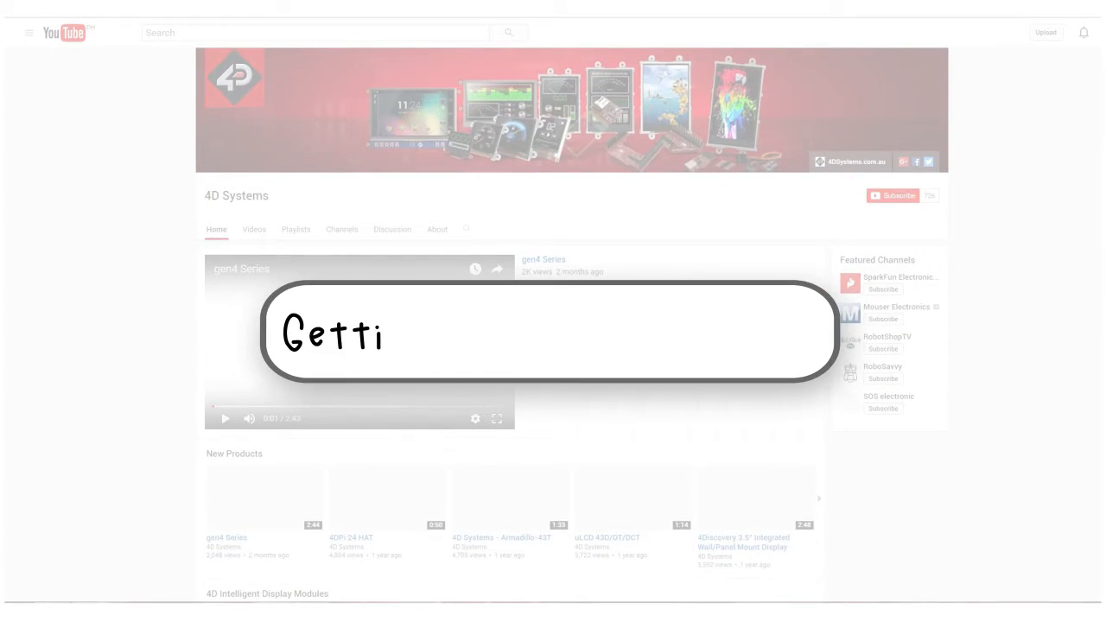
pyautogui.write('Getting Started with Wifi')
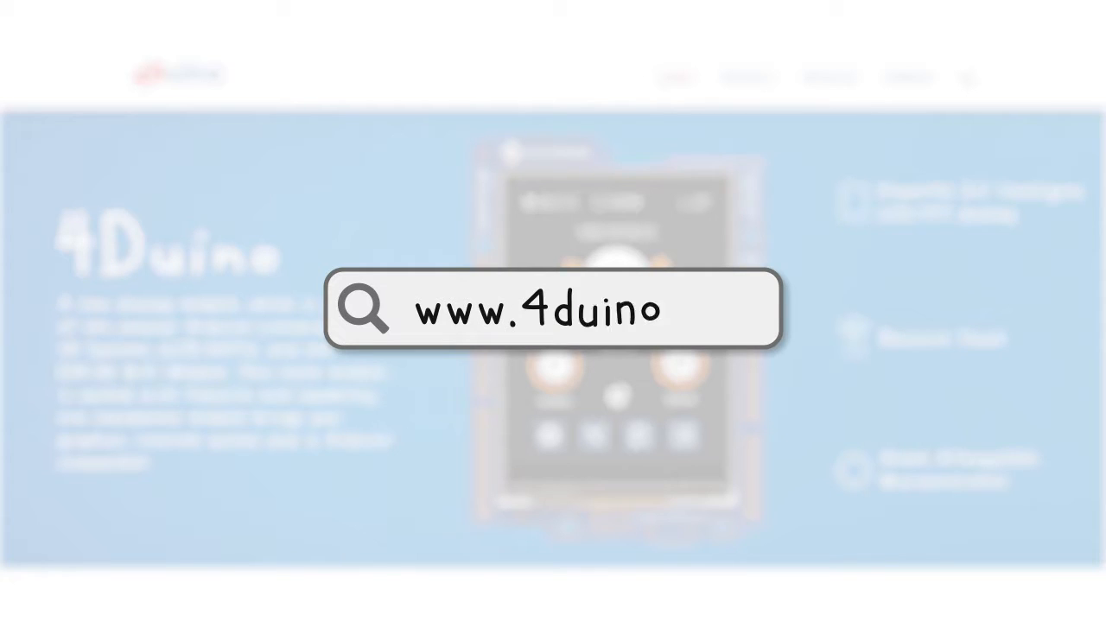
pyautogui.write('.com')
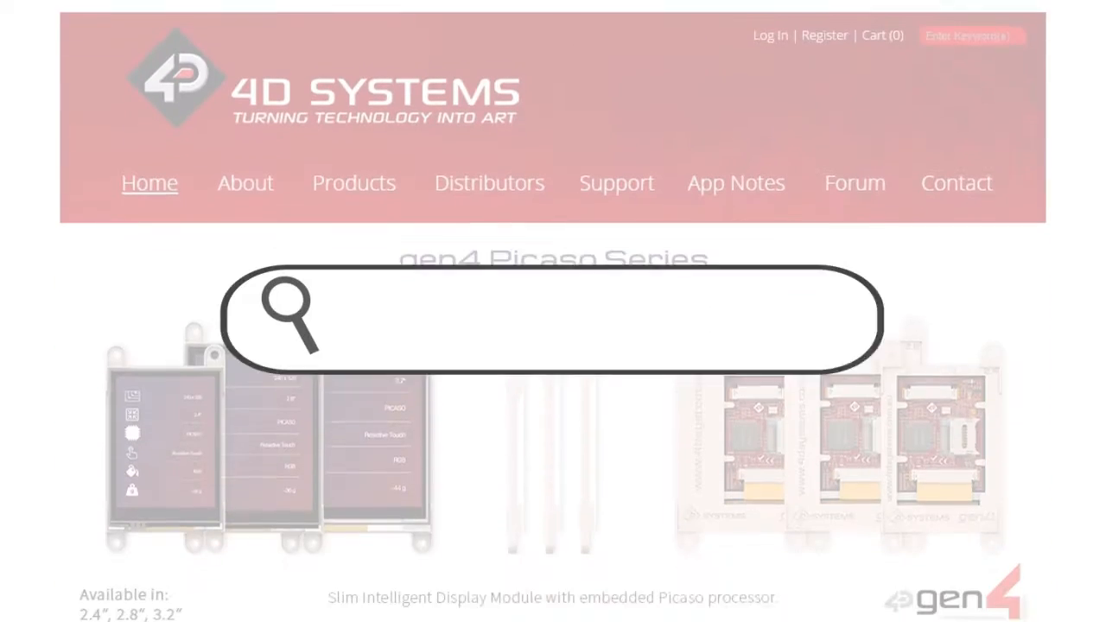
pyautogui.write('www.4dsystems.c')
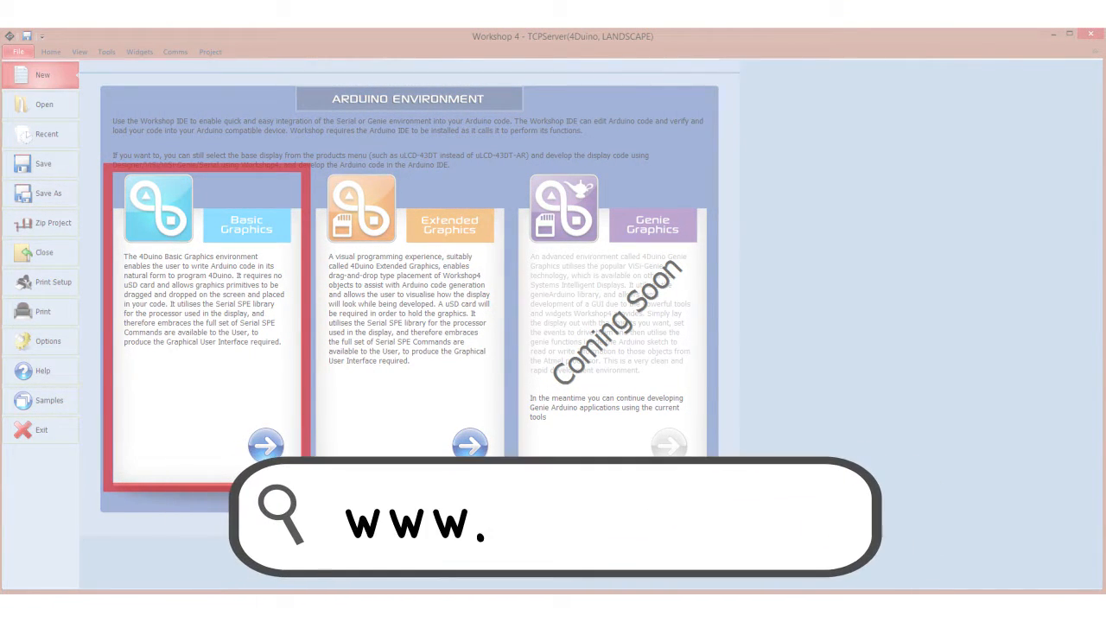
# - Show the TCPServer4Duino and TCP_Client4Duino sketches tiled side by side with 4duino.com overlay
pyautogui.write('4duino.com')
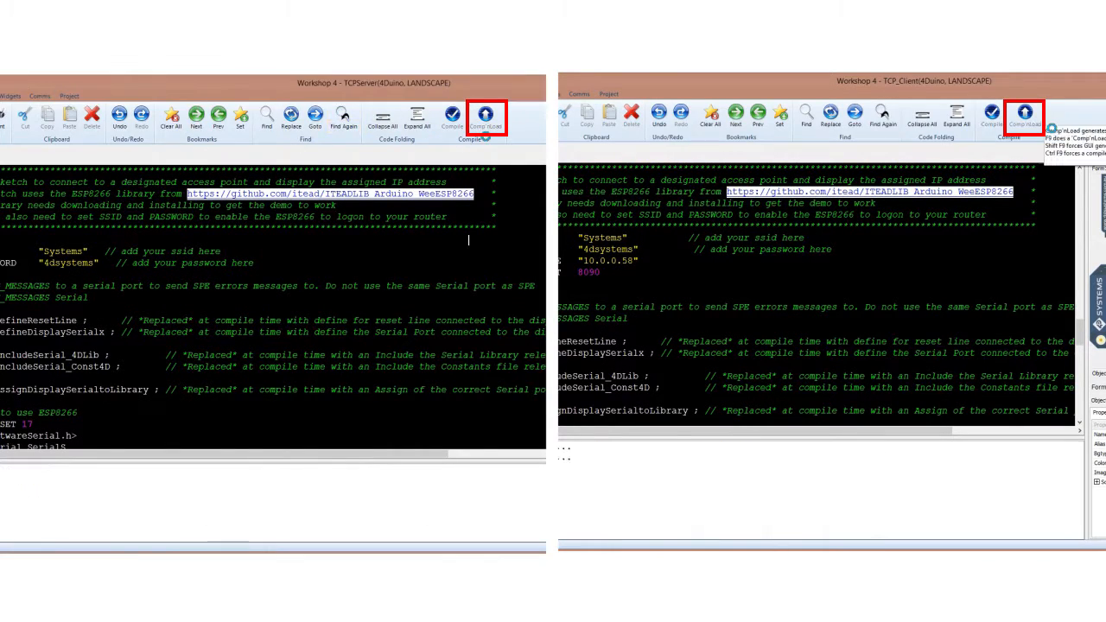
# - Compile and upload the TCP server sketch to the 4Duino via Comp'nUpload
pyautogui.click(484, 114)
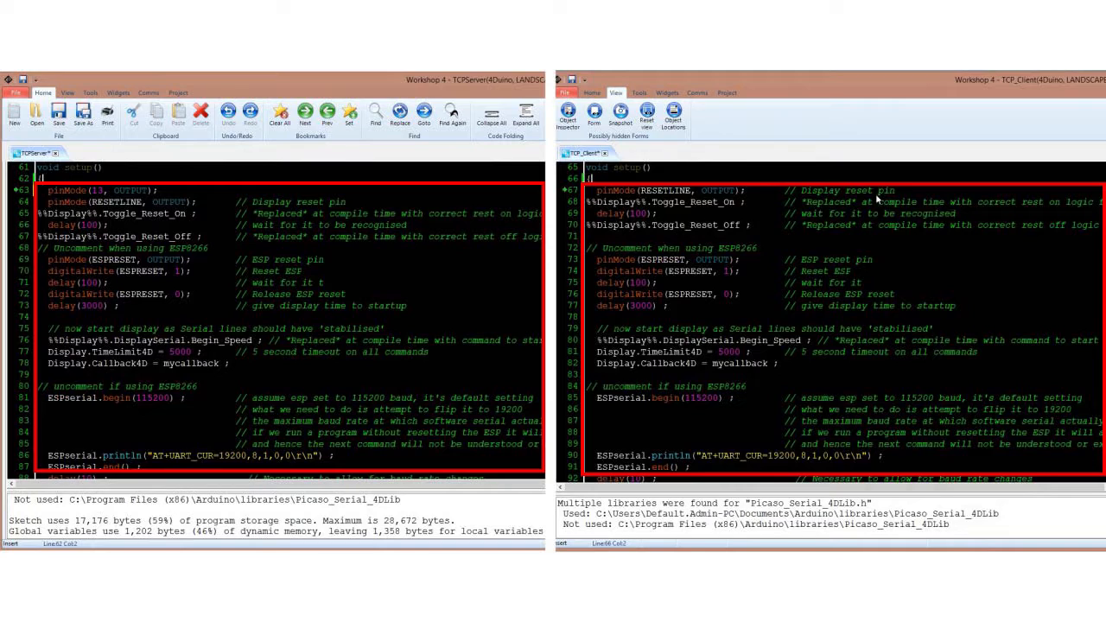
# - Scroll setup() down to the wifi.joinAP and startTCPServer sections in both sketches
pyautogui.scroll(-3)
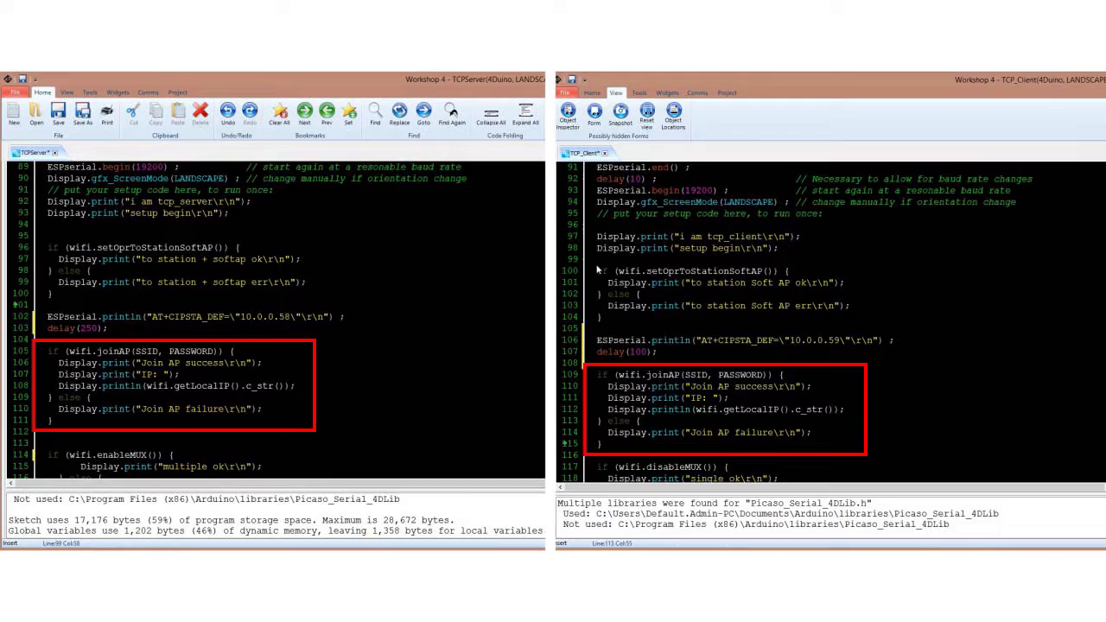
pyautogui.scroll(-3)
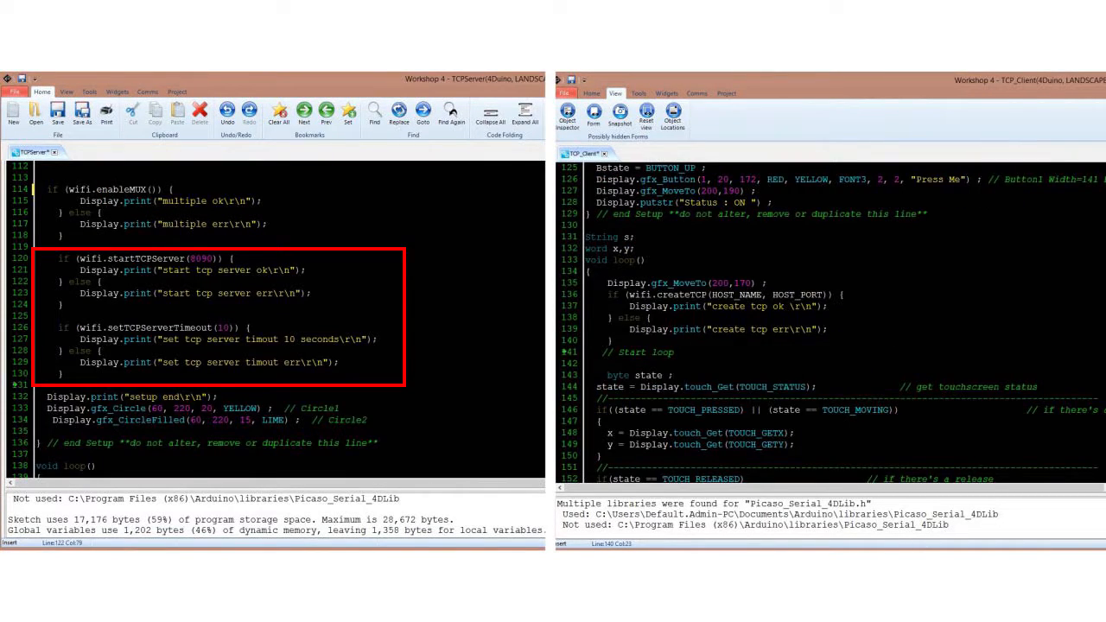